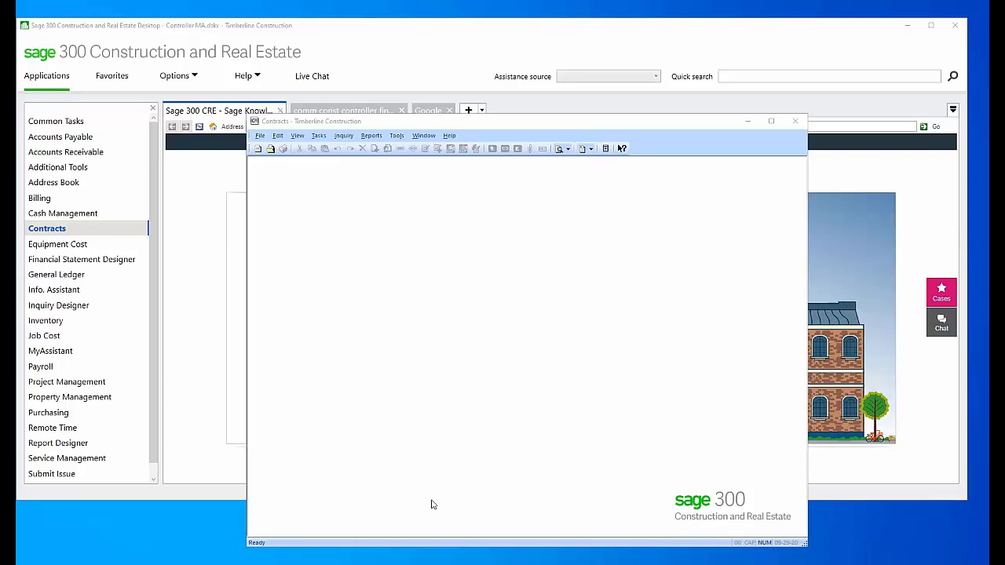
{"action": "mouse_move", "coordinate": [390, 154]}
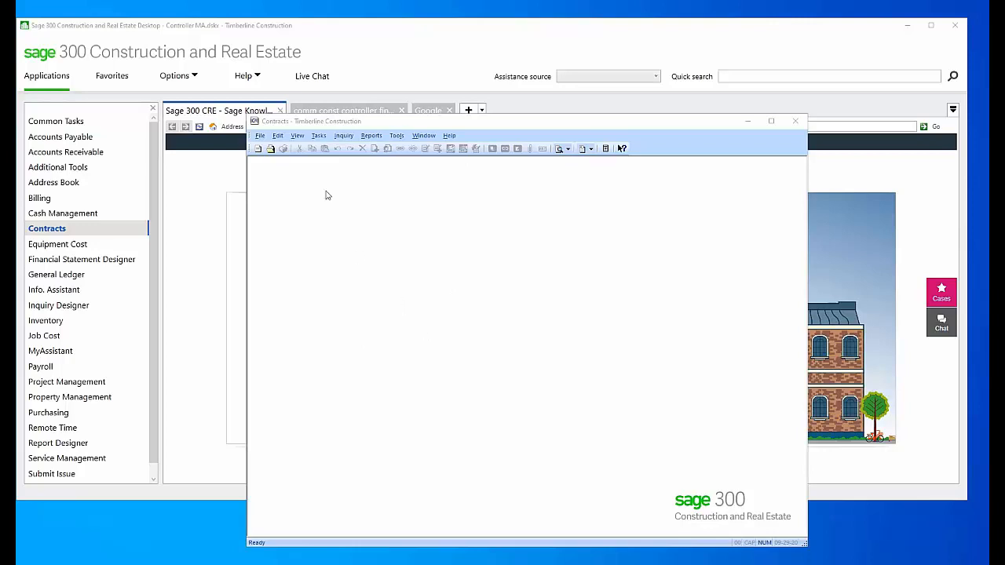
Open contract 0000100, Mill Food Warehouse, from the File > Open Contract list
{"action": "left_click", "coordinate": [259, 135]}
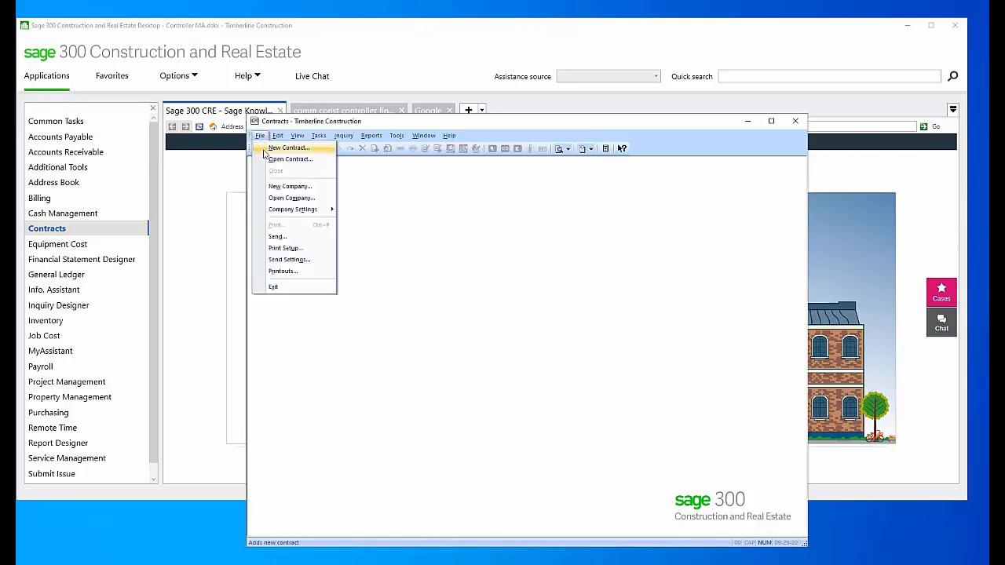
{"action": "left_click", "coordinate": [288, 159]}
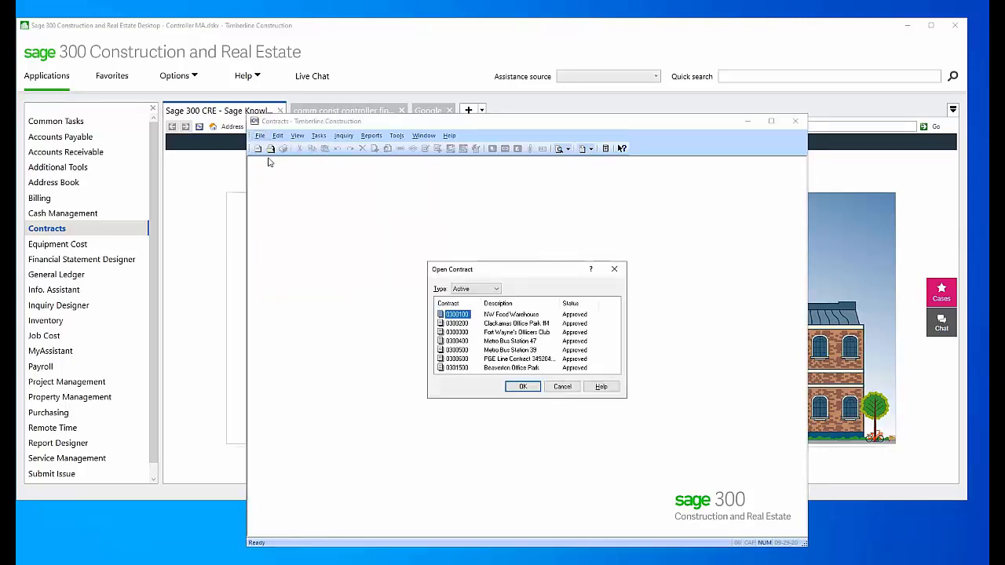
{"action": "left_click", "coordinate": [521, 386]}
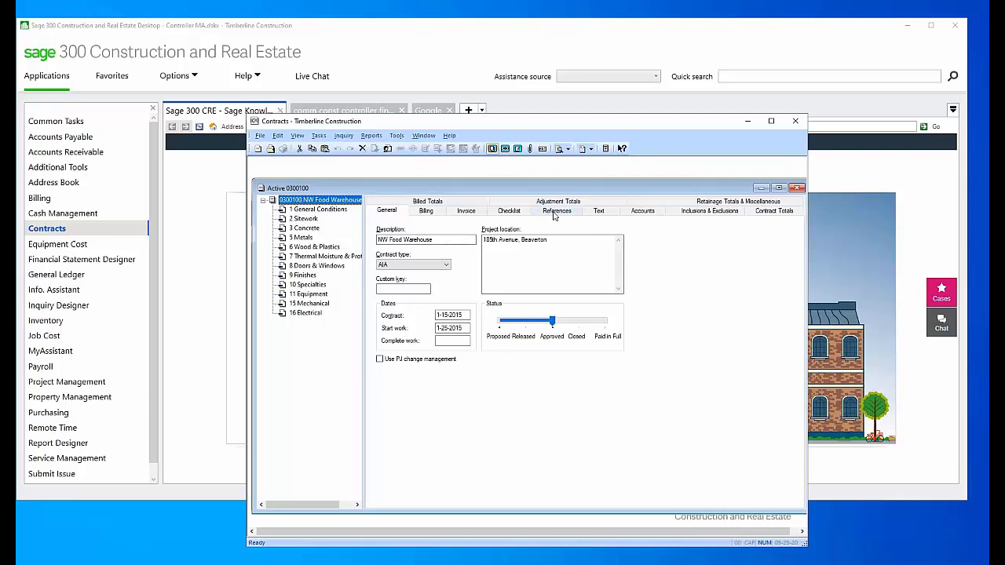
Show the contract's References details and select the Project Manager contact type ready for a contact
{"action": "left_click", "coordinate": [557, 211]}
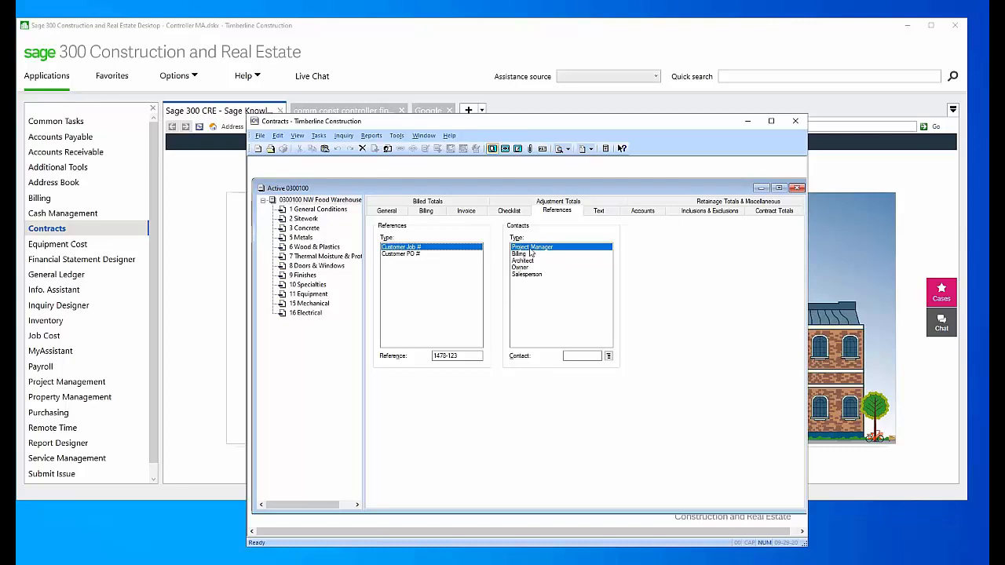
{"action": "left_click", "coordinate": [533, 247]}
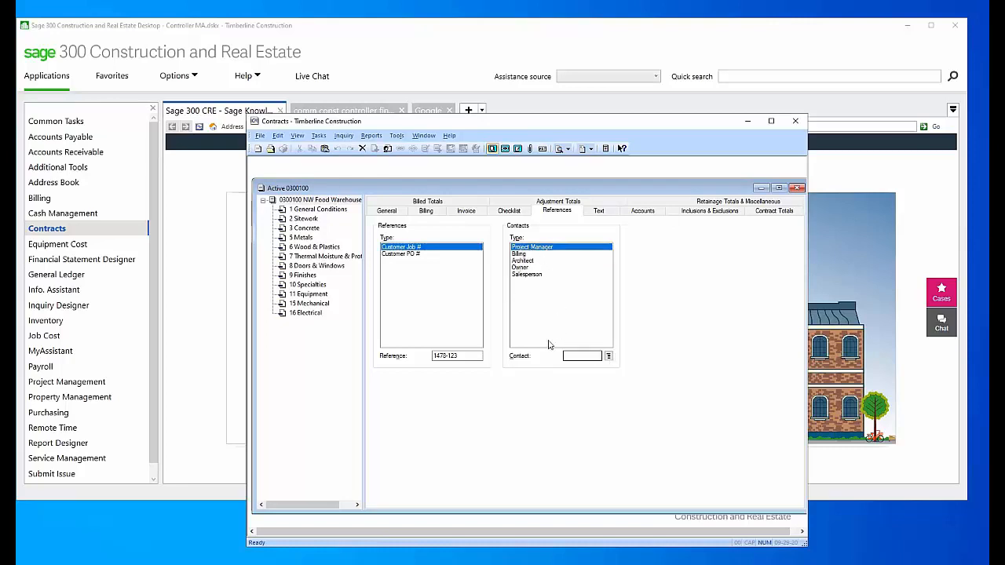
{"action": "left_click", "coordinate": [581, 354]}
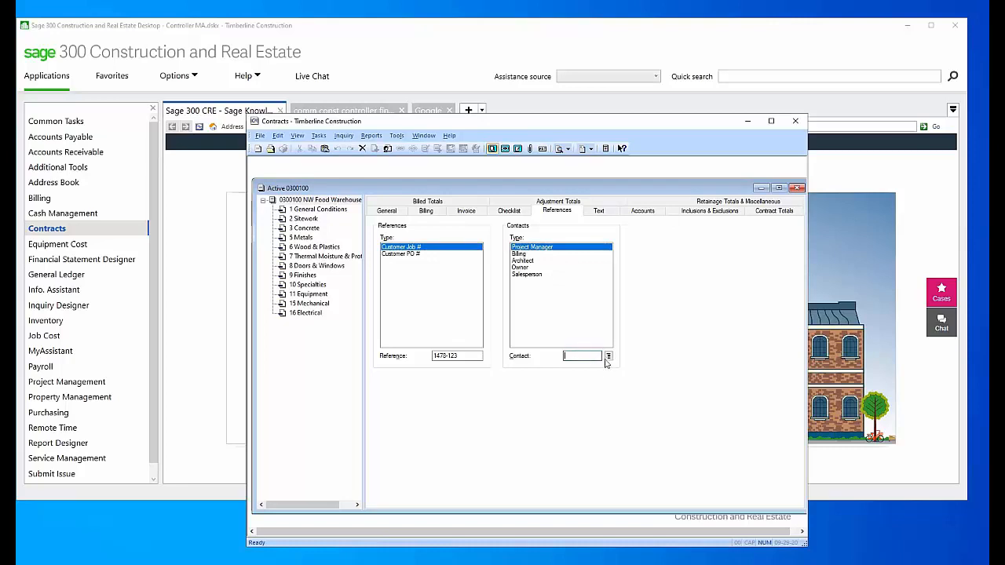
Pick a project manager from the Contact List and assign it to the contract
{"action": "left_click", "coordinate": [609, 354]}
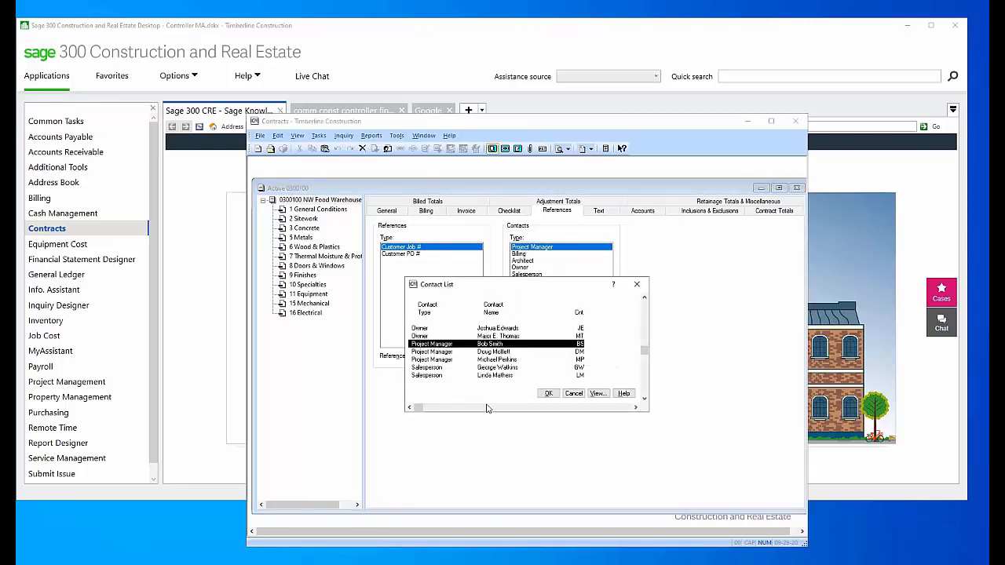
{"action": "mouse_move", "coordinate": [430, 401]}
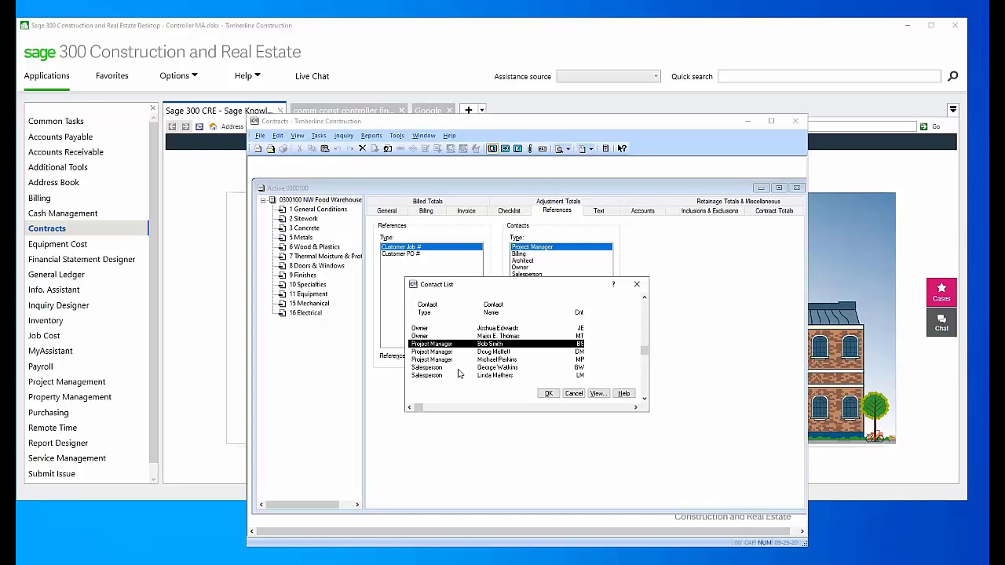
{"action": "mouse_move", "coordinate": [455, 358]}
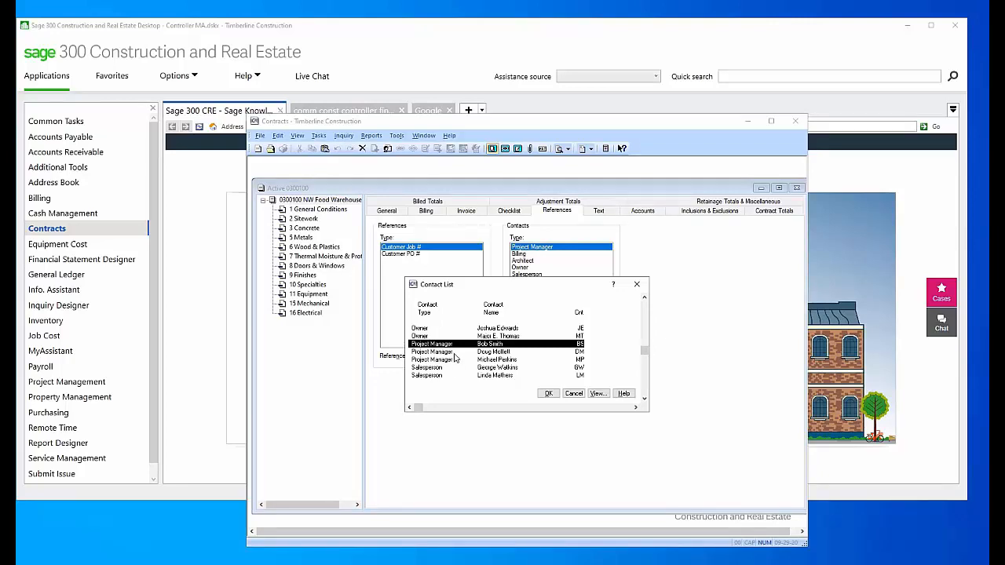
{"action": "left_click", "coordinate": [458, 359]}
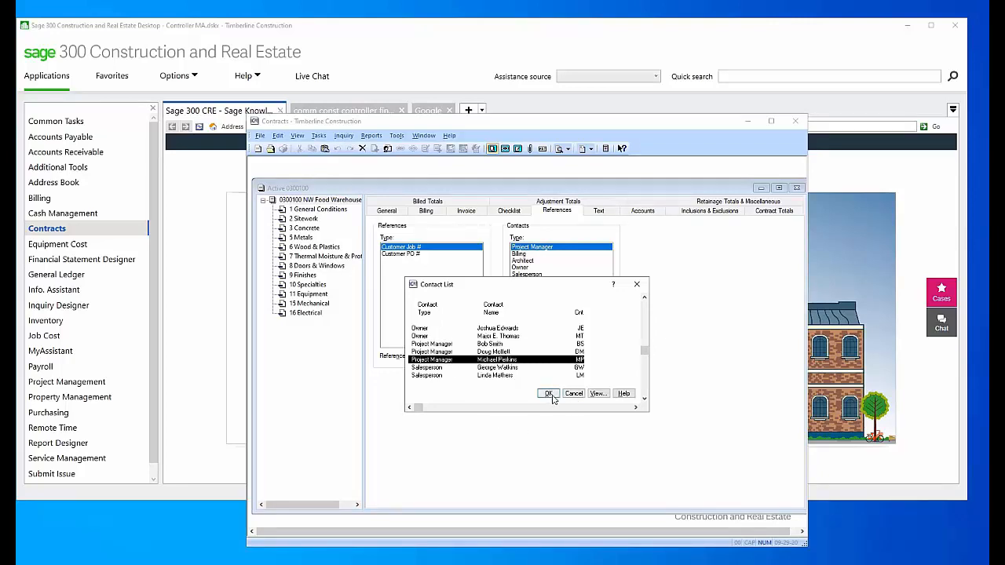
{"action": "left_click", "coordinate": [548, 392]}
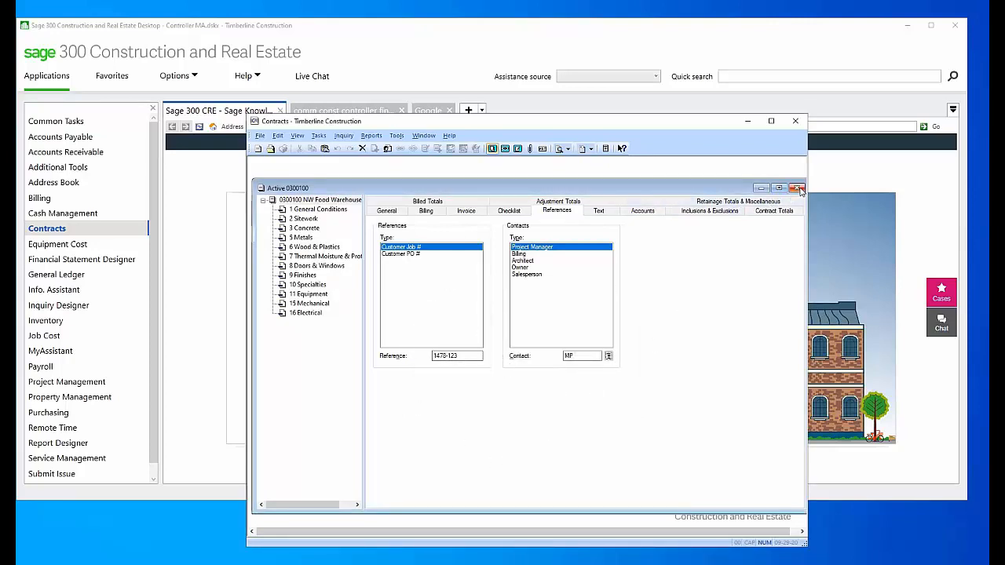
Close the Contracts window and bring up Accounts Receivable Contact Setup
{"action": "left_click", "coordinate": [797, 189]}
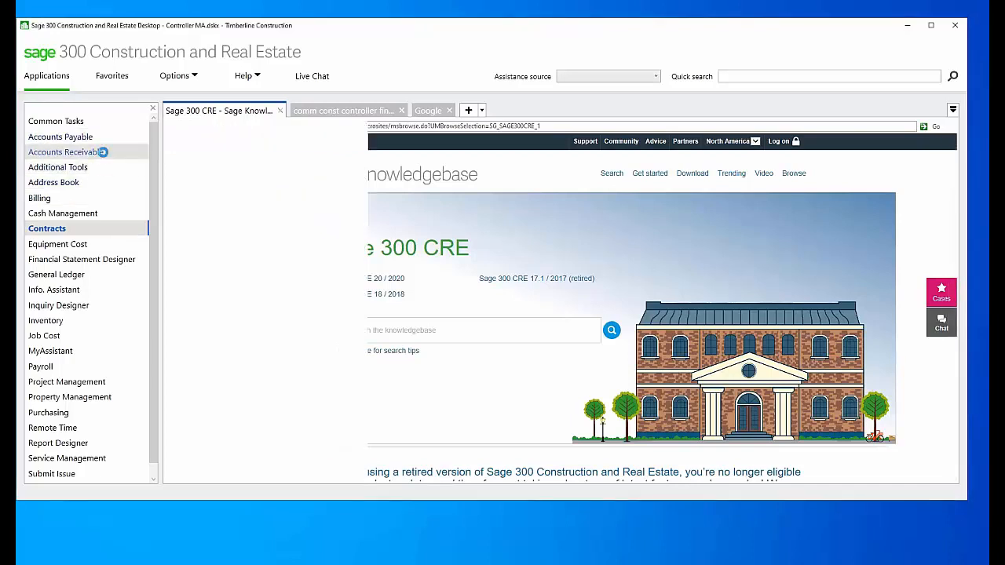
{"action": "left_click", "coordinate": [60, 150]}
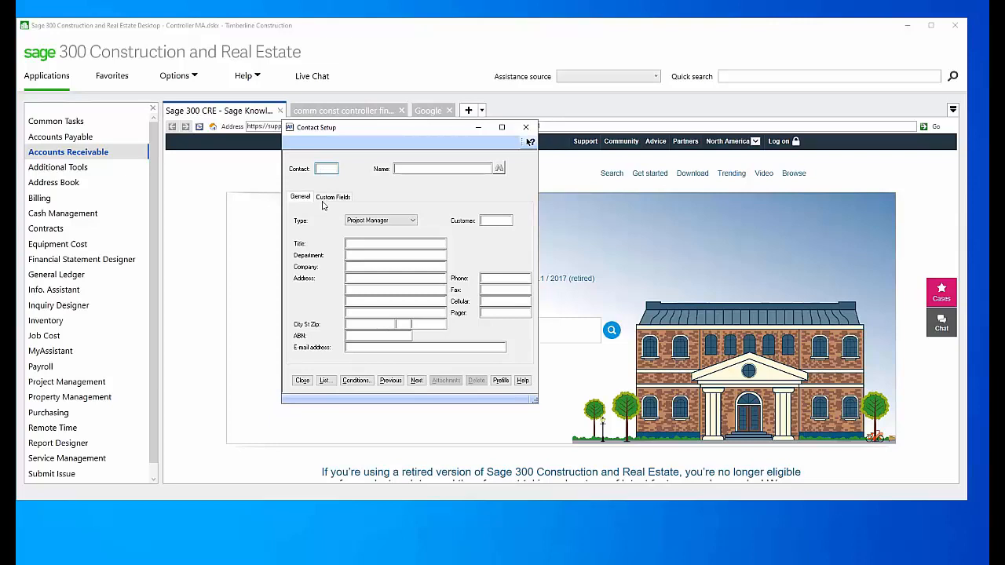
Load an existing project manager contact via the Name lookup and dismiss the Customer lookup
{"action": "left_click", "coordinate": [323, 381]}
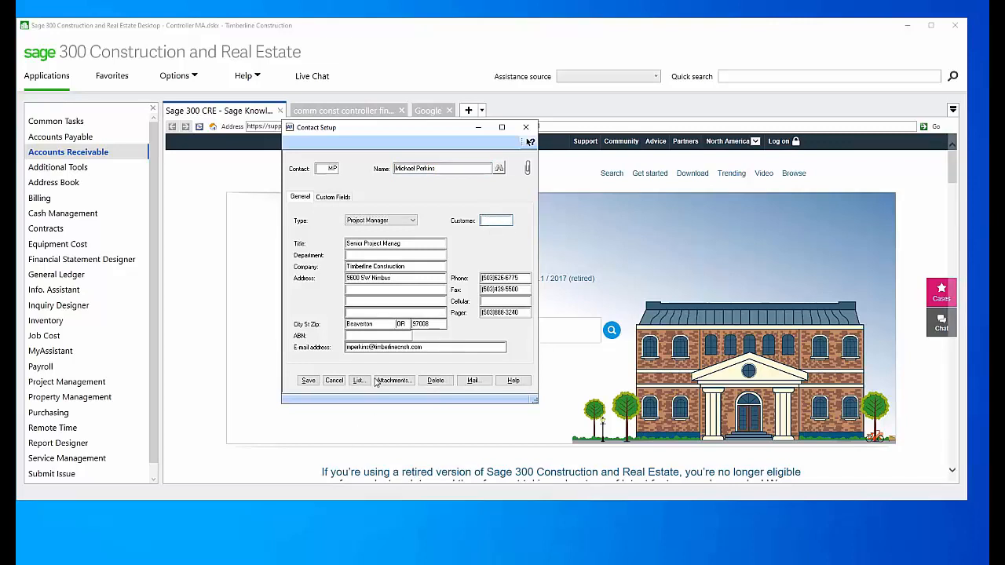
{"action": "left_click", "coordinate": [358, 382]}
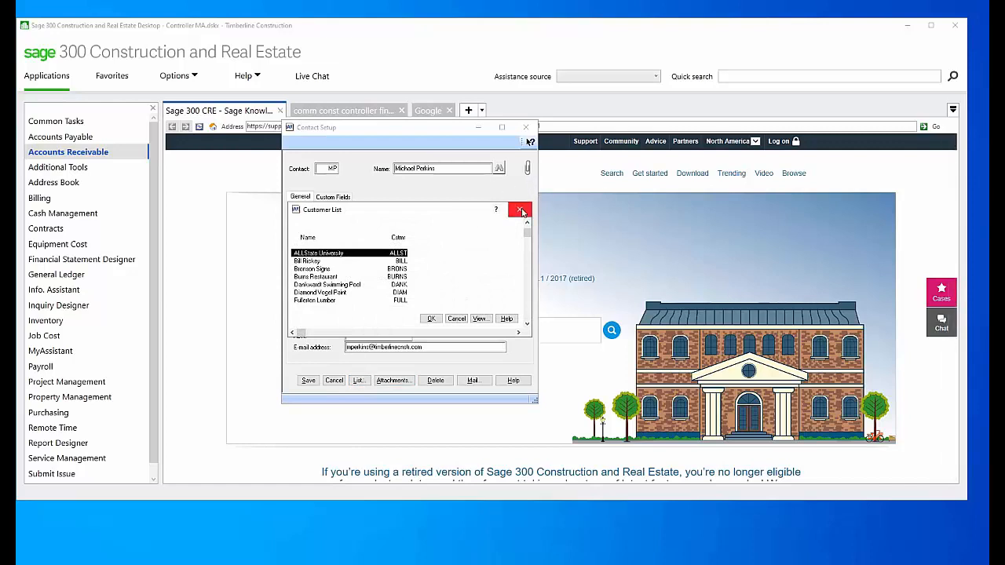
{"action": "left_click", "coordinate": [521, 210]}
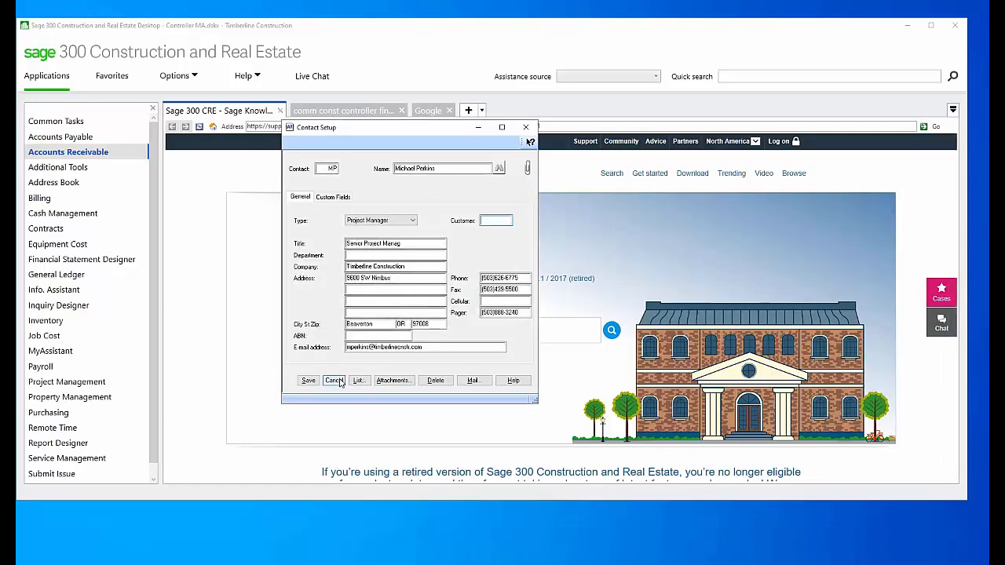
Start a fresh contact record, set its type to Architect and save it
{"action": "left_click", "coordinate": [333, 381]}
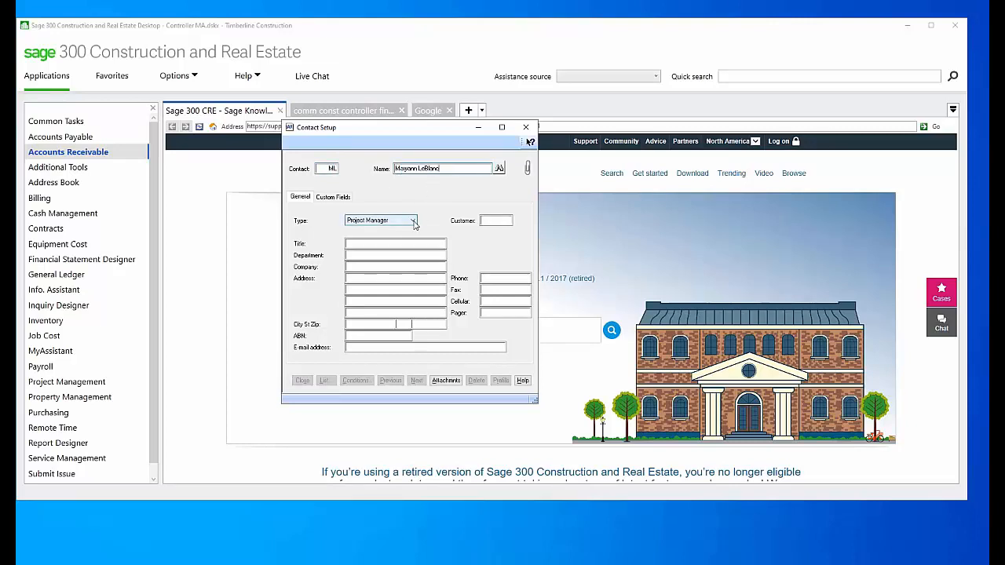
{"action": "left_click", "coordinate": [413, 219]}
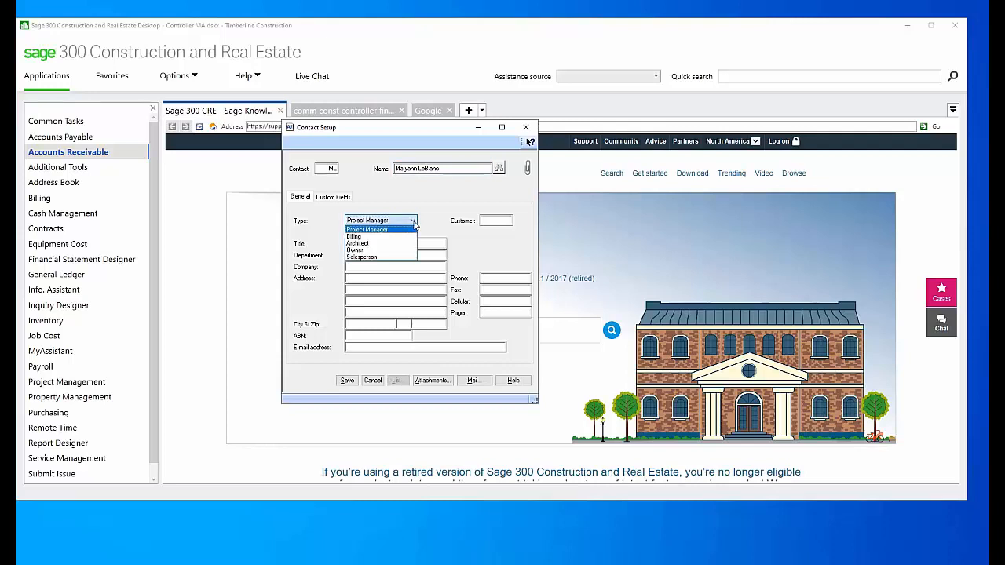
{"action": "mouse_move", "coordinate": [369, 258]}
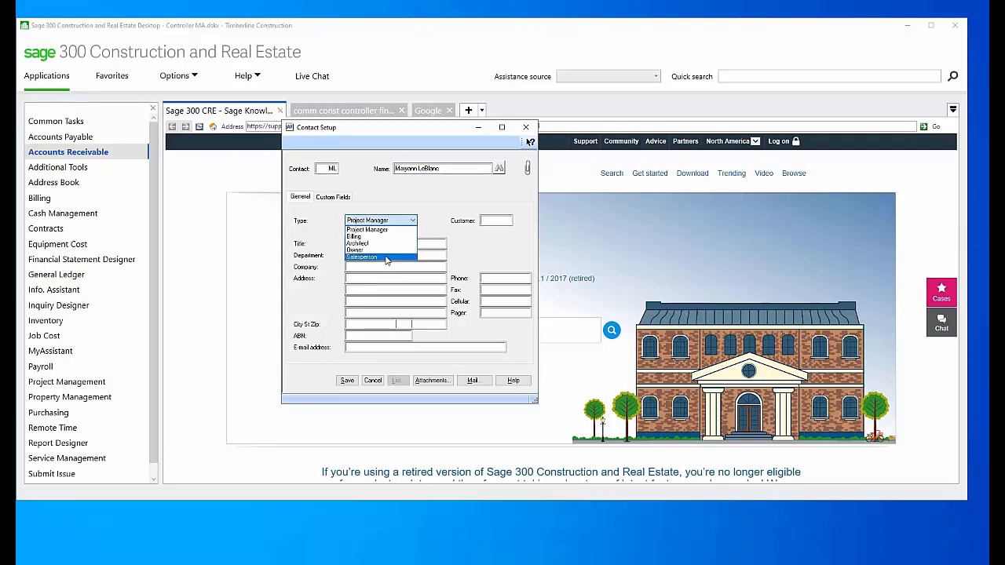
{"action": "left_click", "coordinate": [356, 241]}
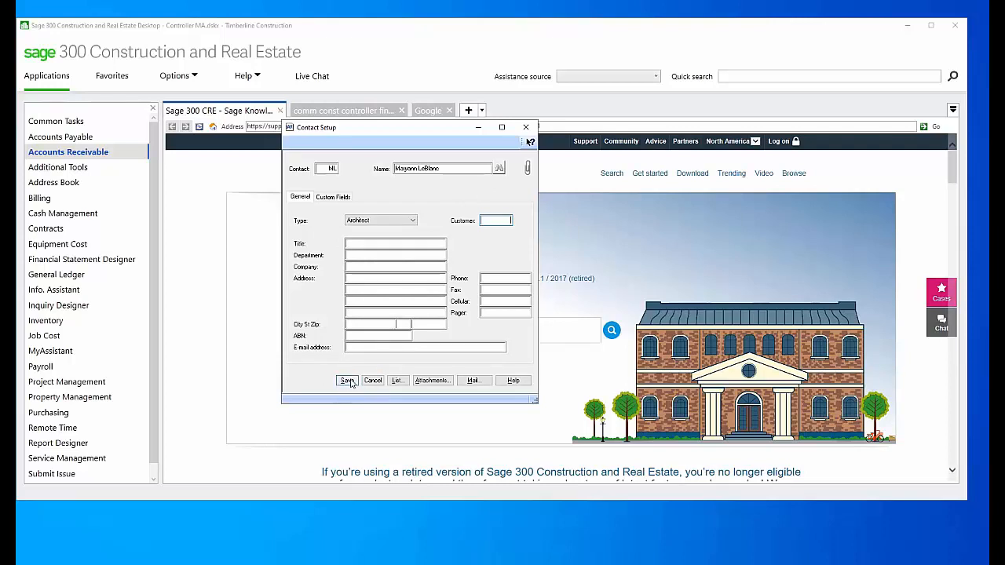
{"action": "left_click", "coordinate": [347, 381]}
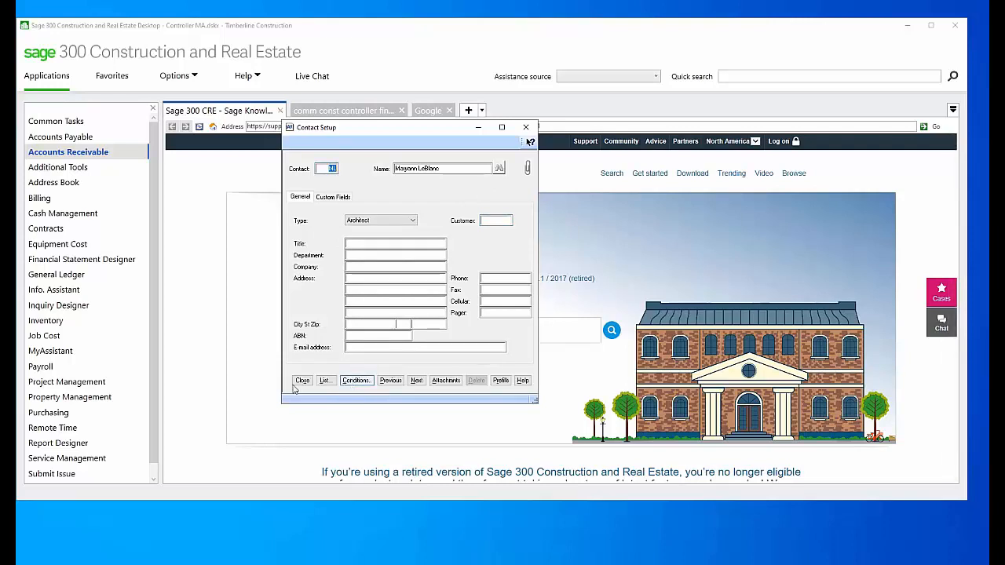
Close Contact Setup and return to the Contracts application
{"action": "left_click", "coordinate": [301, 382]}
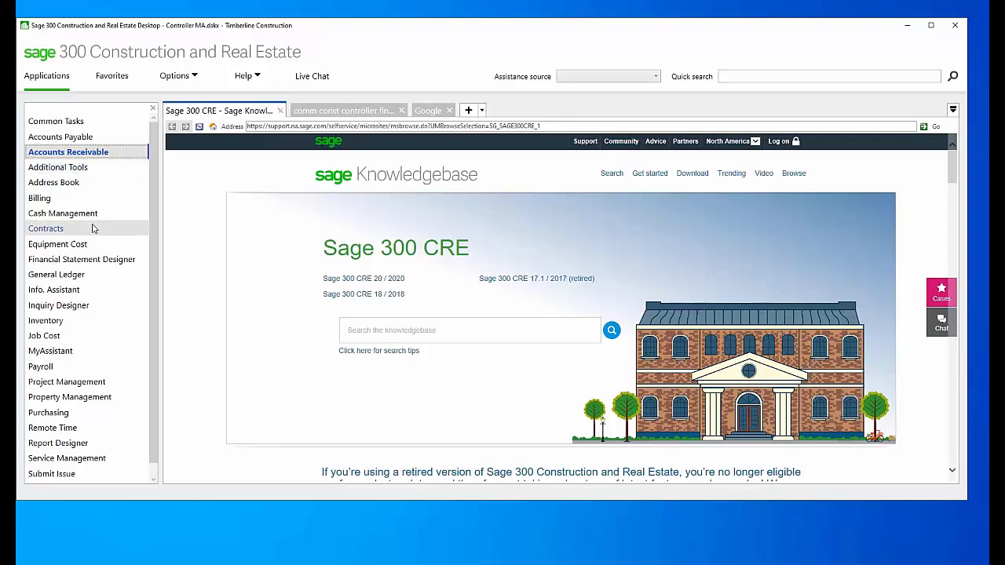
{"action": "left_click", "coordinate": [46, 227]}
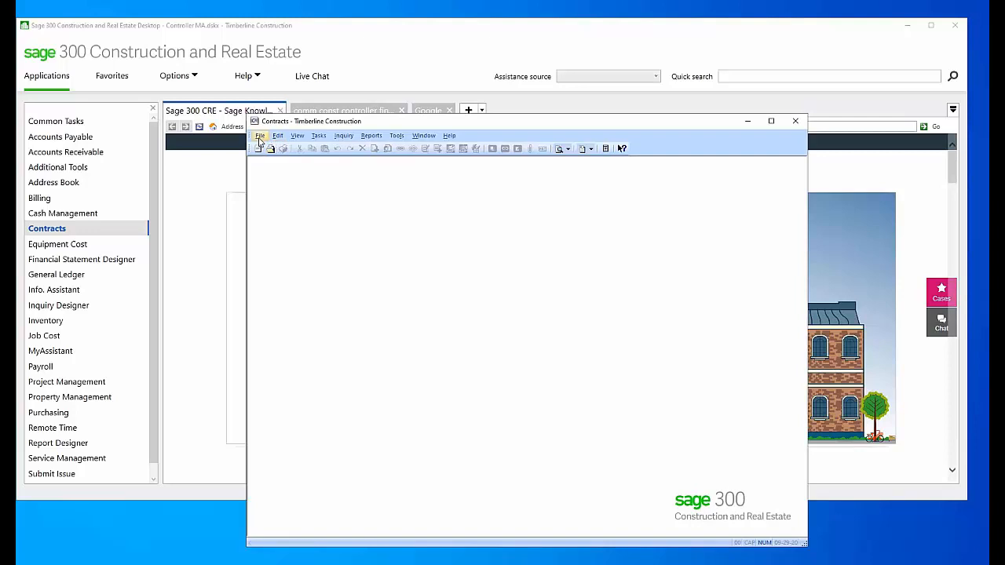
Reopen contract 0000100, Mill Food Warehouse, and show its References details
{"action": "left_click", "coordinate": [260, 135]}
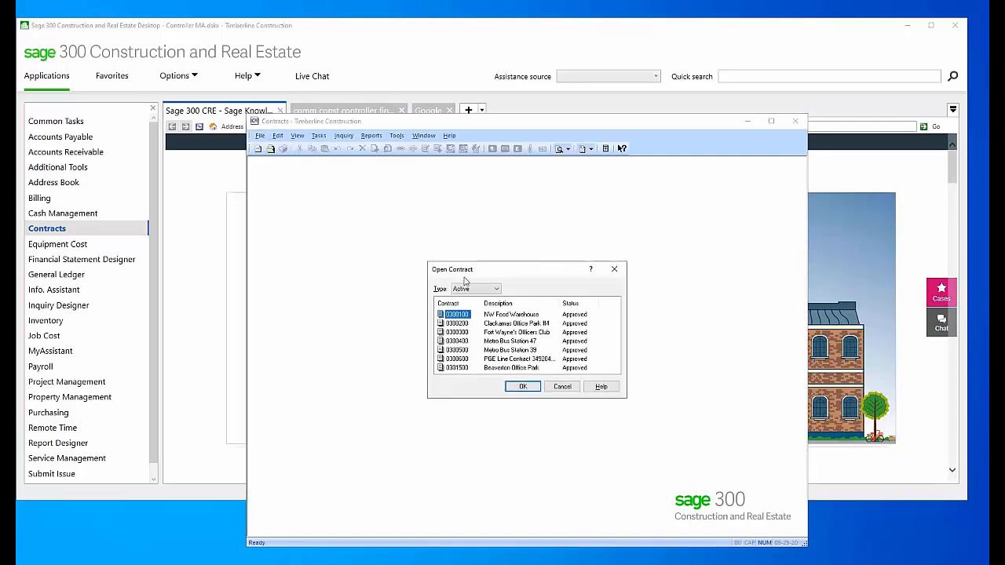
{"action": "left_click", "coordinate": [523, 386]}
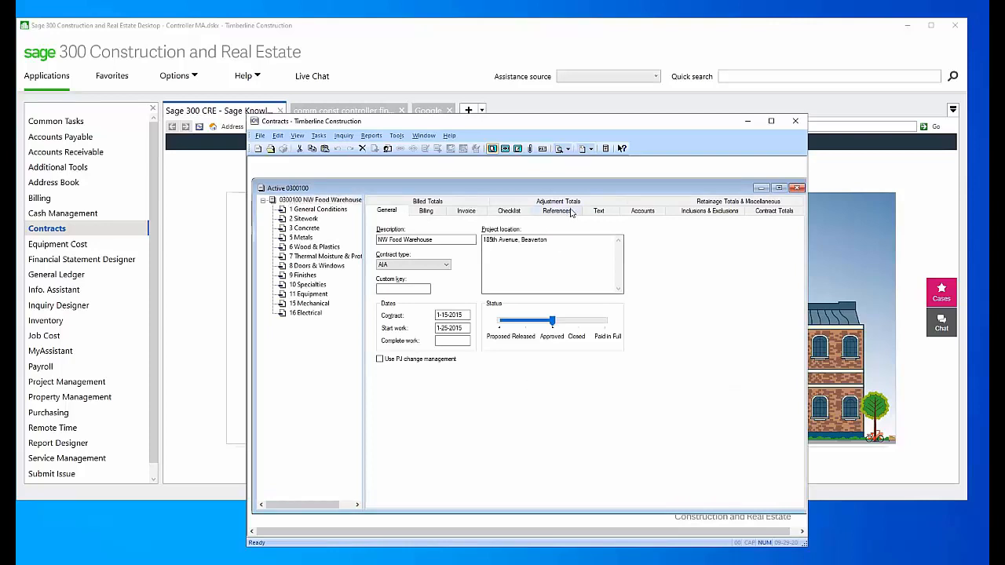
{"action": "left_click", "coordinate": [556, 211]}
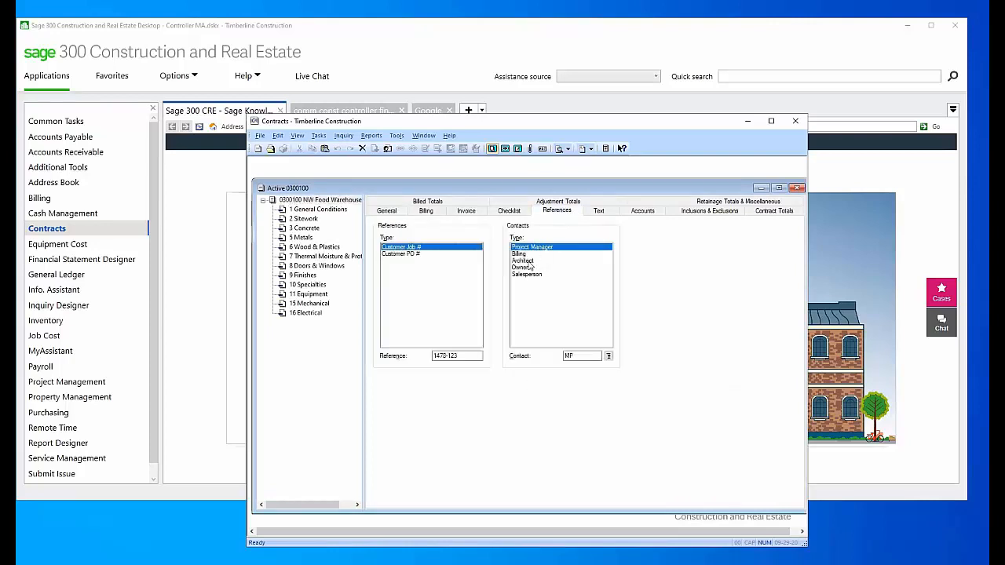
Select the Architect contact type and pick the newly created architect from the Contact List
{"action": "left_click", "coordinate": [522, 261]}
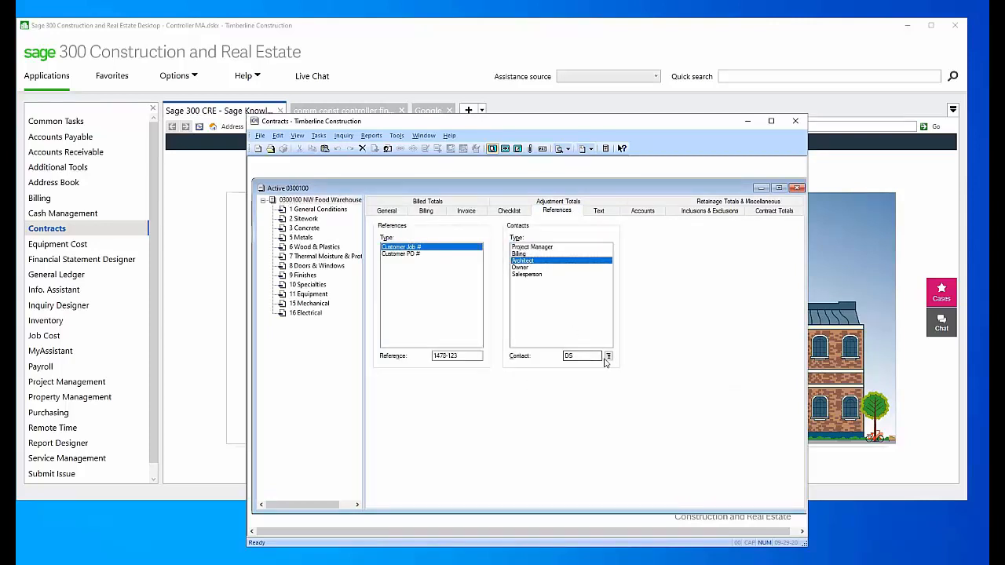
{"action": "left_click", "coordinate": [609, 355]}
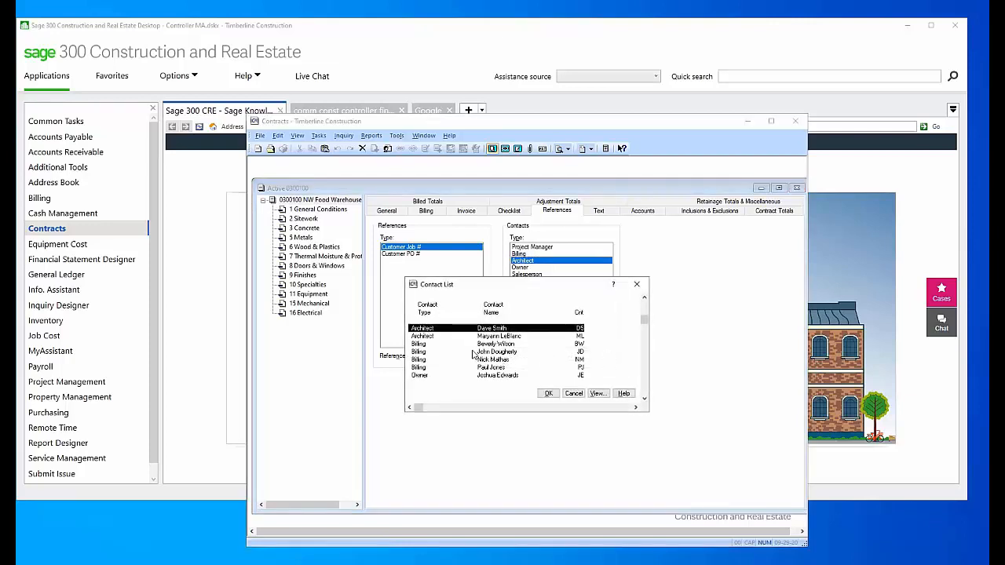
{"action": "left_click", "coordinate": [471, 335]}
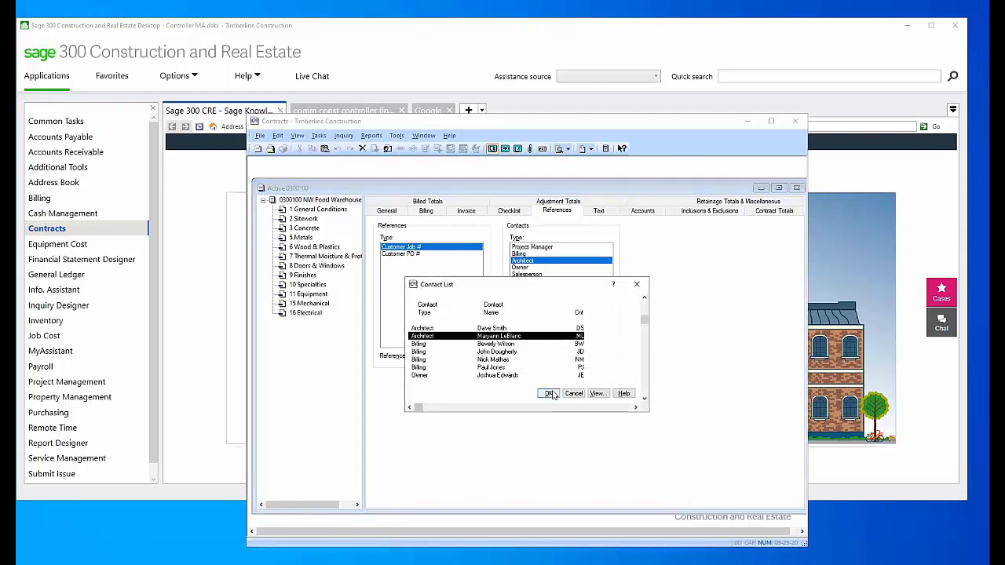